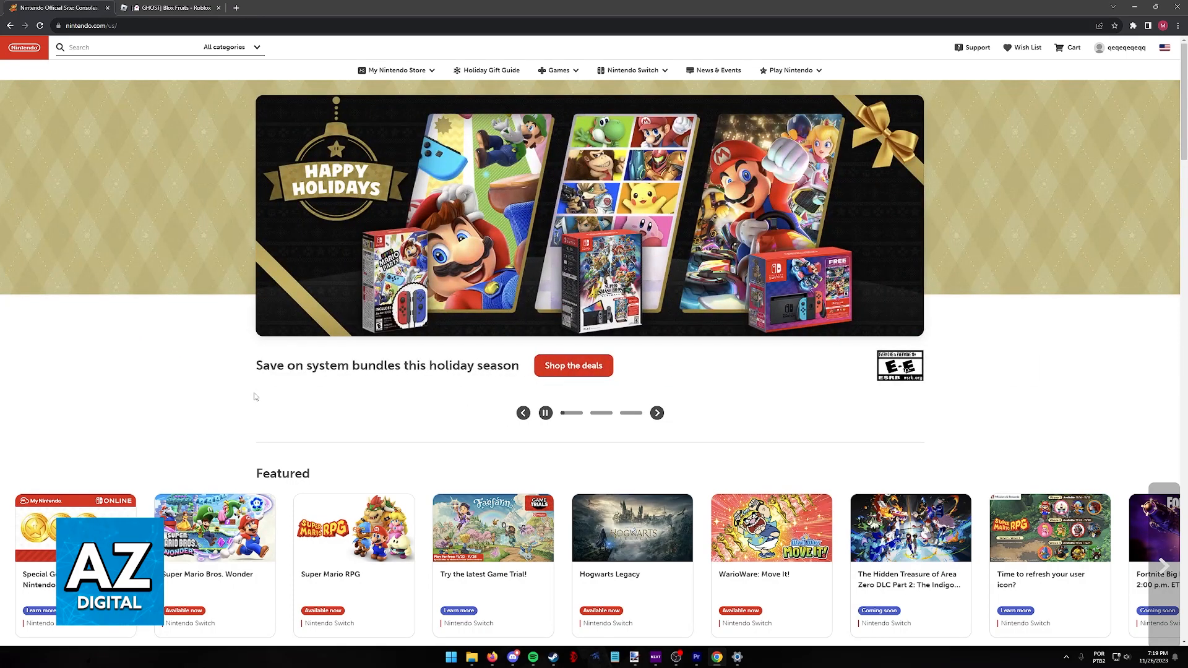
# Step: Search Nintendo.com for 'roblox' and narrow results to Games, leaving only Robox at $9.99
pyautogui.scroll(-3)
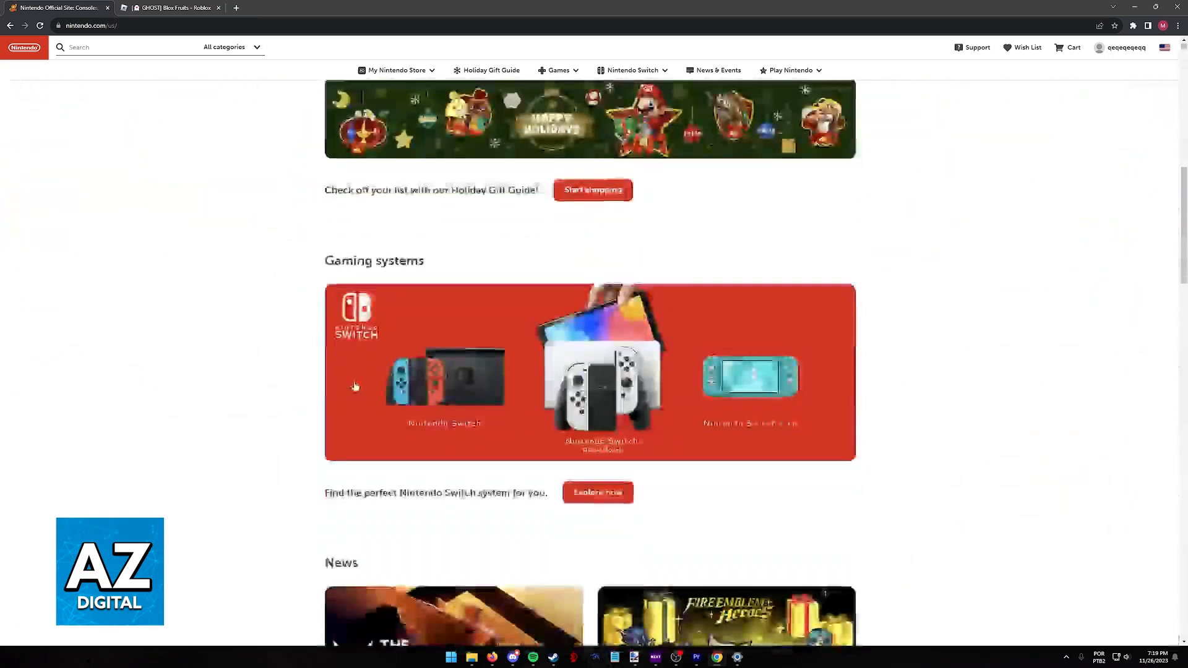
pyautogui.scroll(-3)
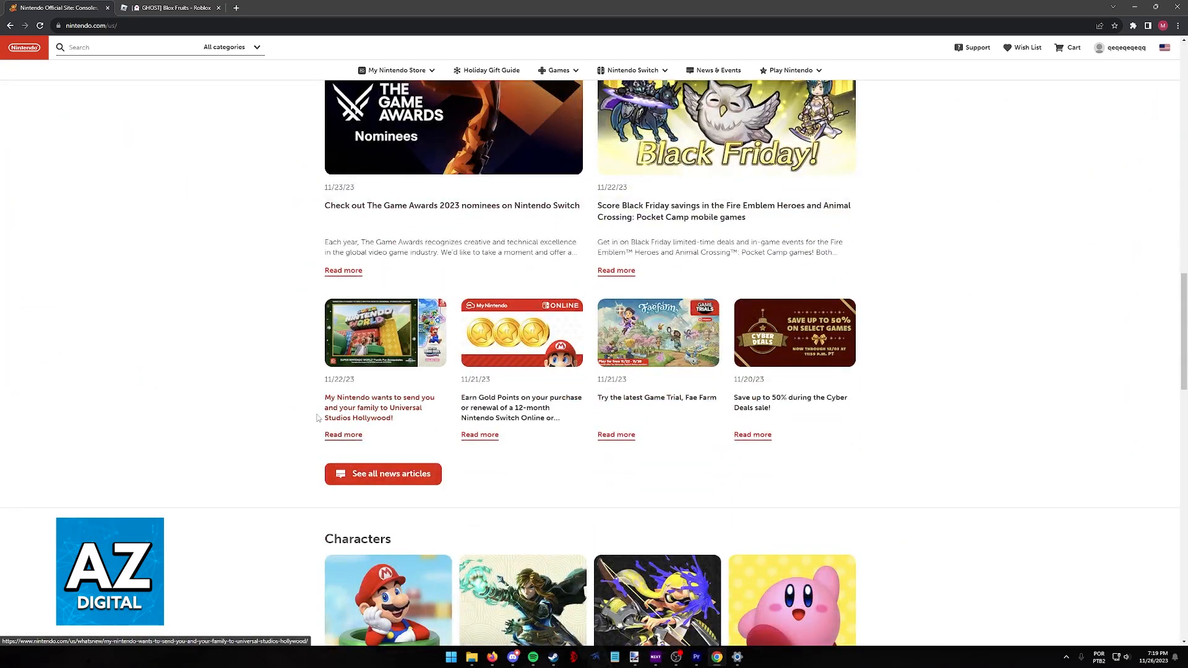
pyautogui.scroll(3)
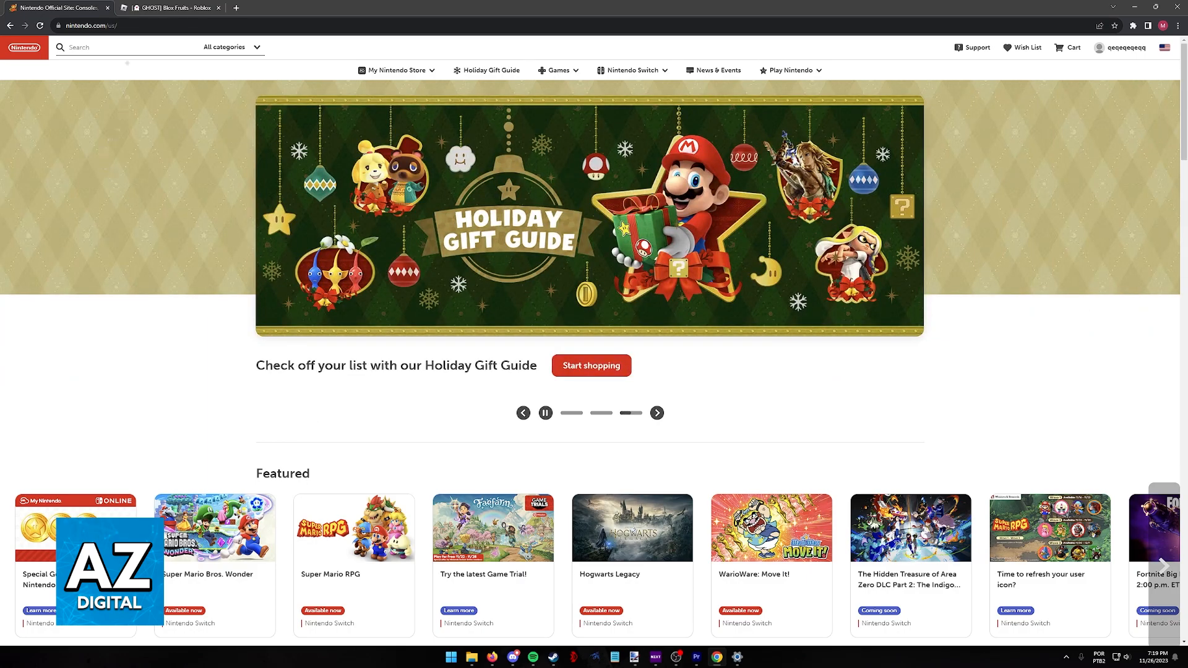
pyautogui.click(121, 46)
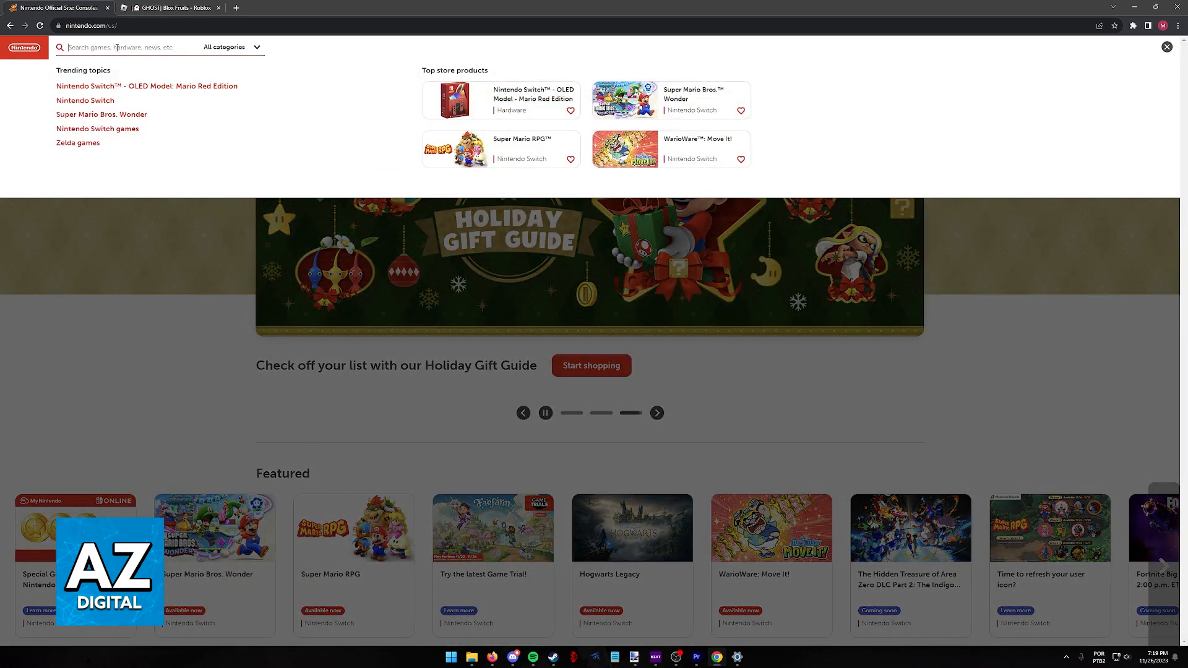
pyautogui.write('roblox')
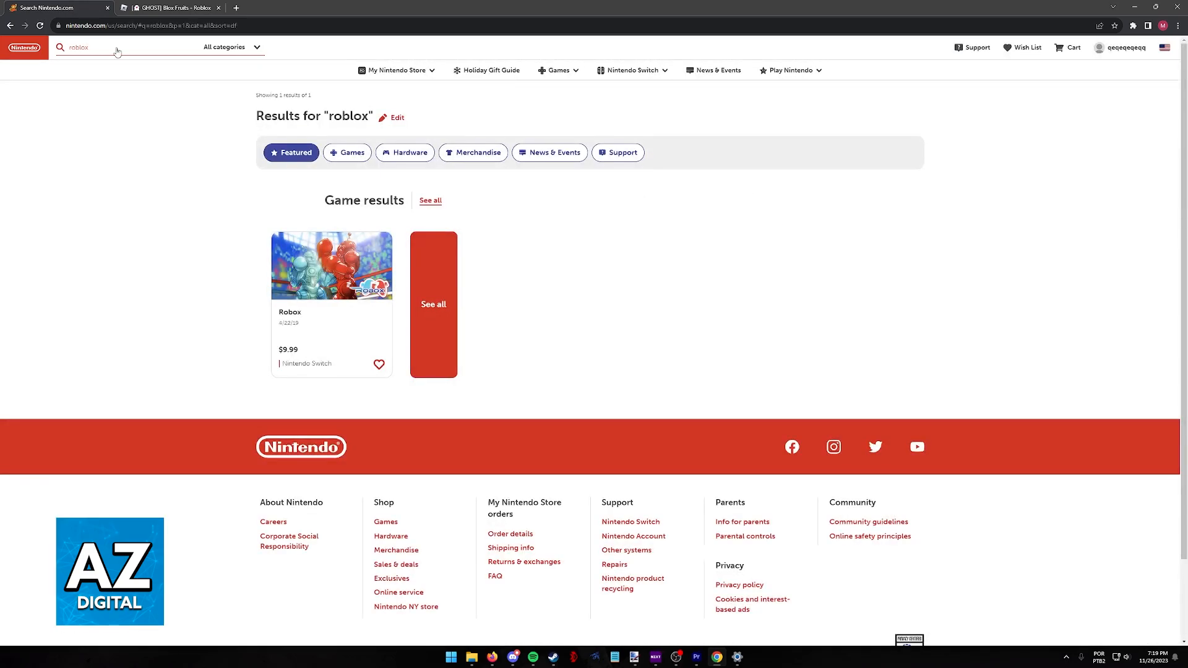
pyautogui.click(346, 152)
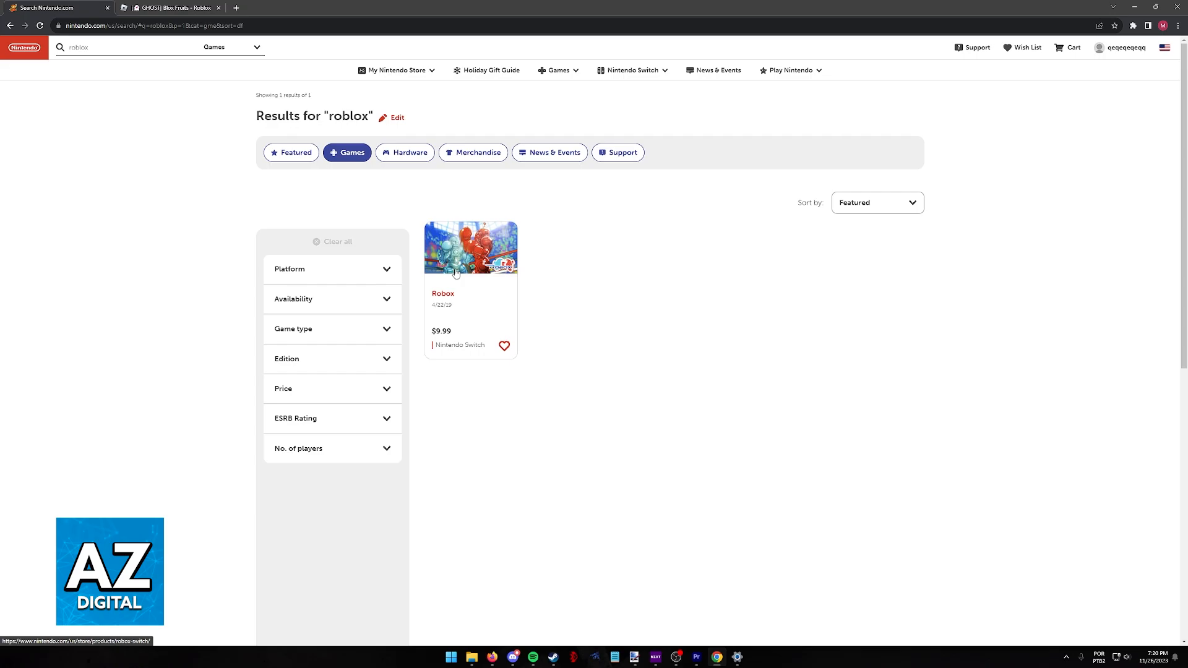
pyautogui.click(167, 8)
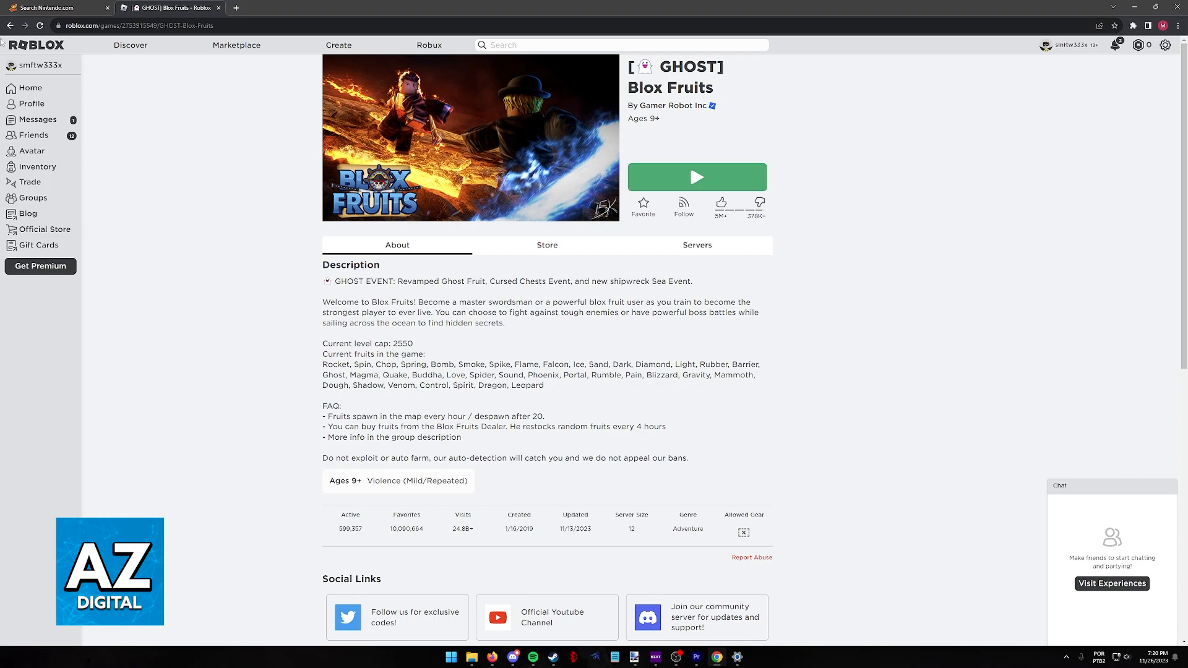
pyautogui.click(57, 8)
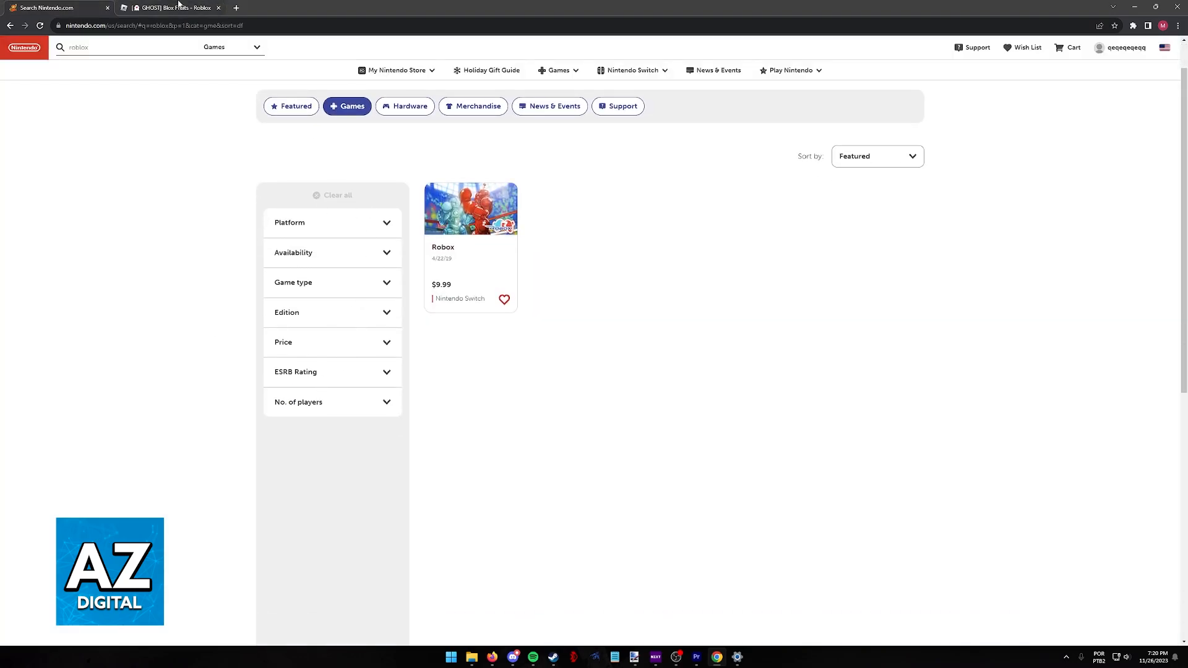
# Step: Move the Roblox tab from Blox Fruits to its Home page, then back to the Nintendo results
pyautogui.click(168, 8)
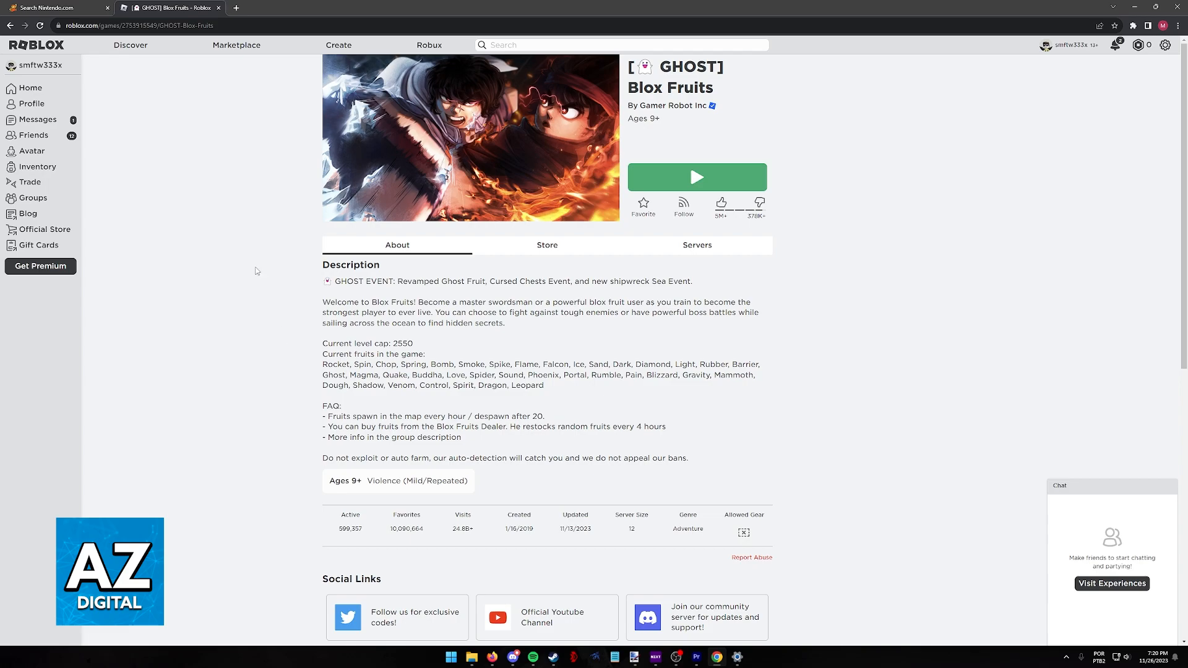
pyautogui.click(29, 88)
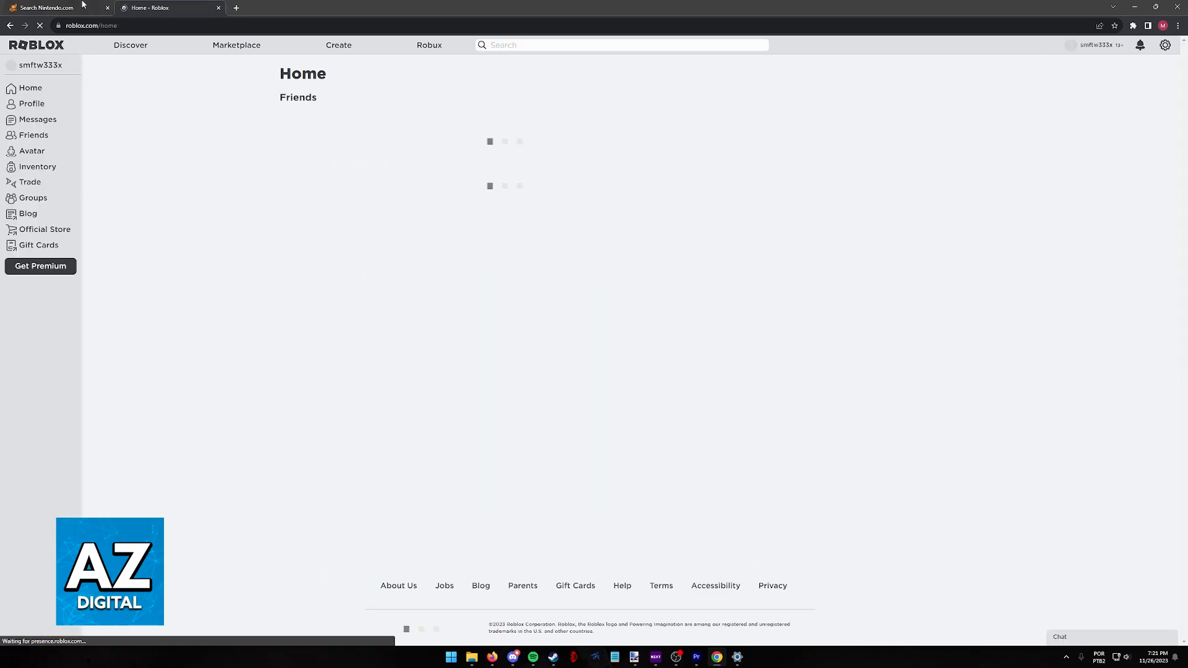
pyautogui.click(57, 7)
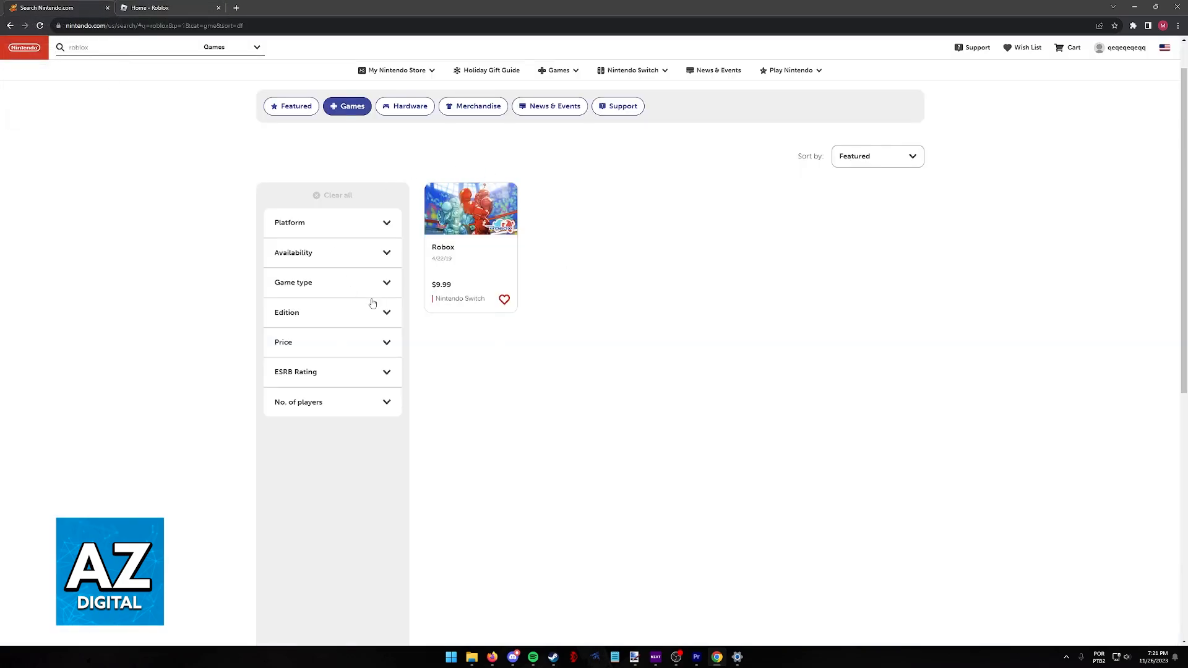